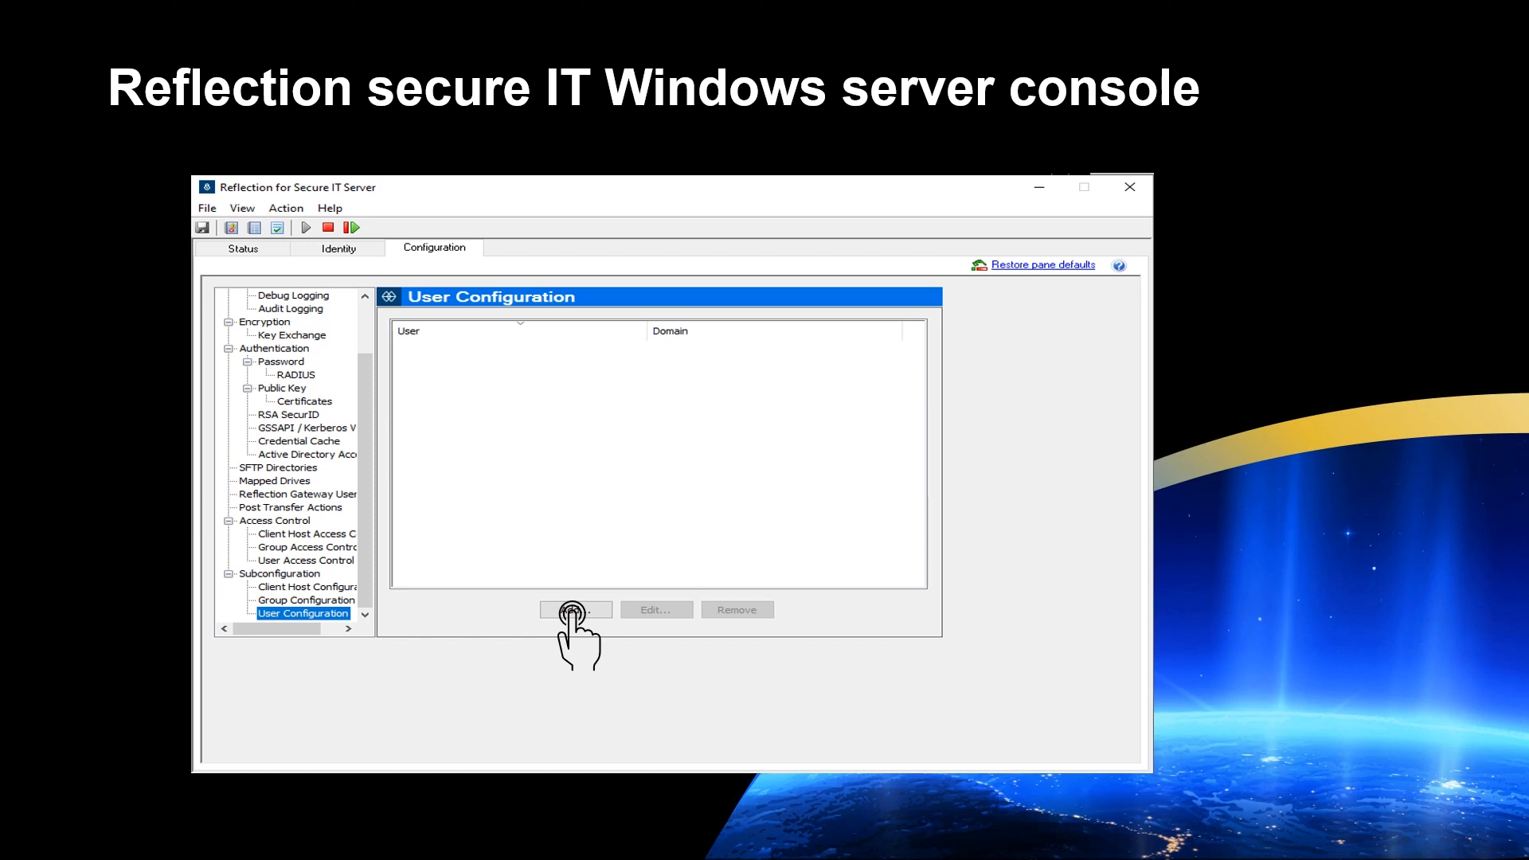
- Add a User Configuration entry applying to a domain account in domain.com for the gMSA user
left_click(575, 608)
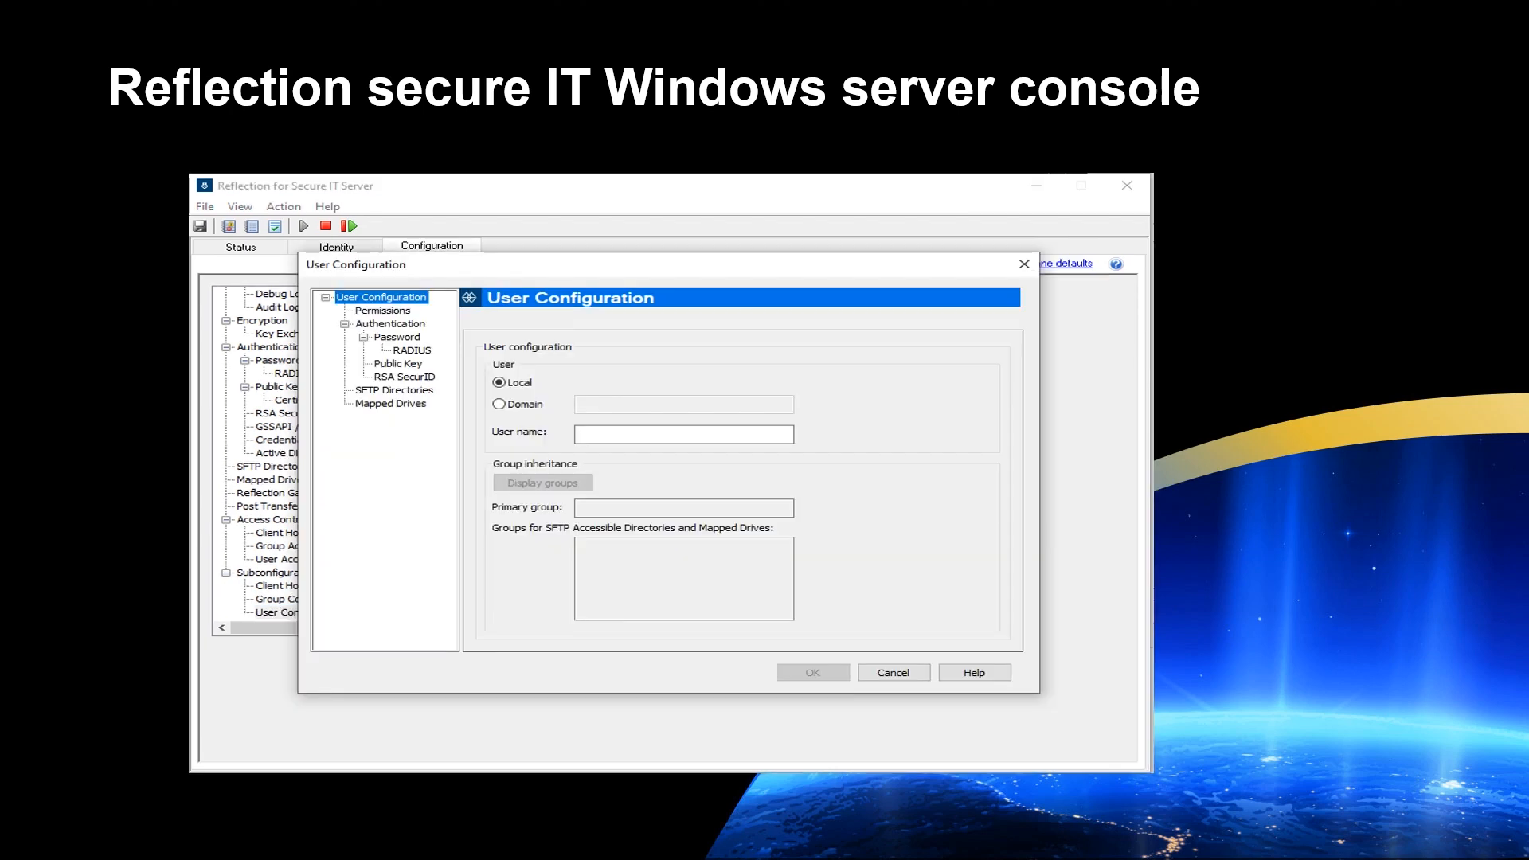
left_click(500, 403)
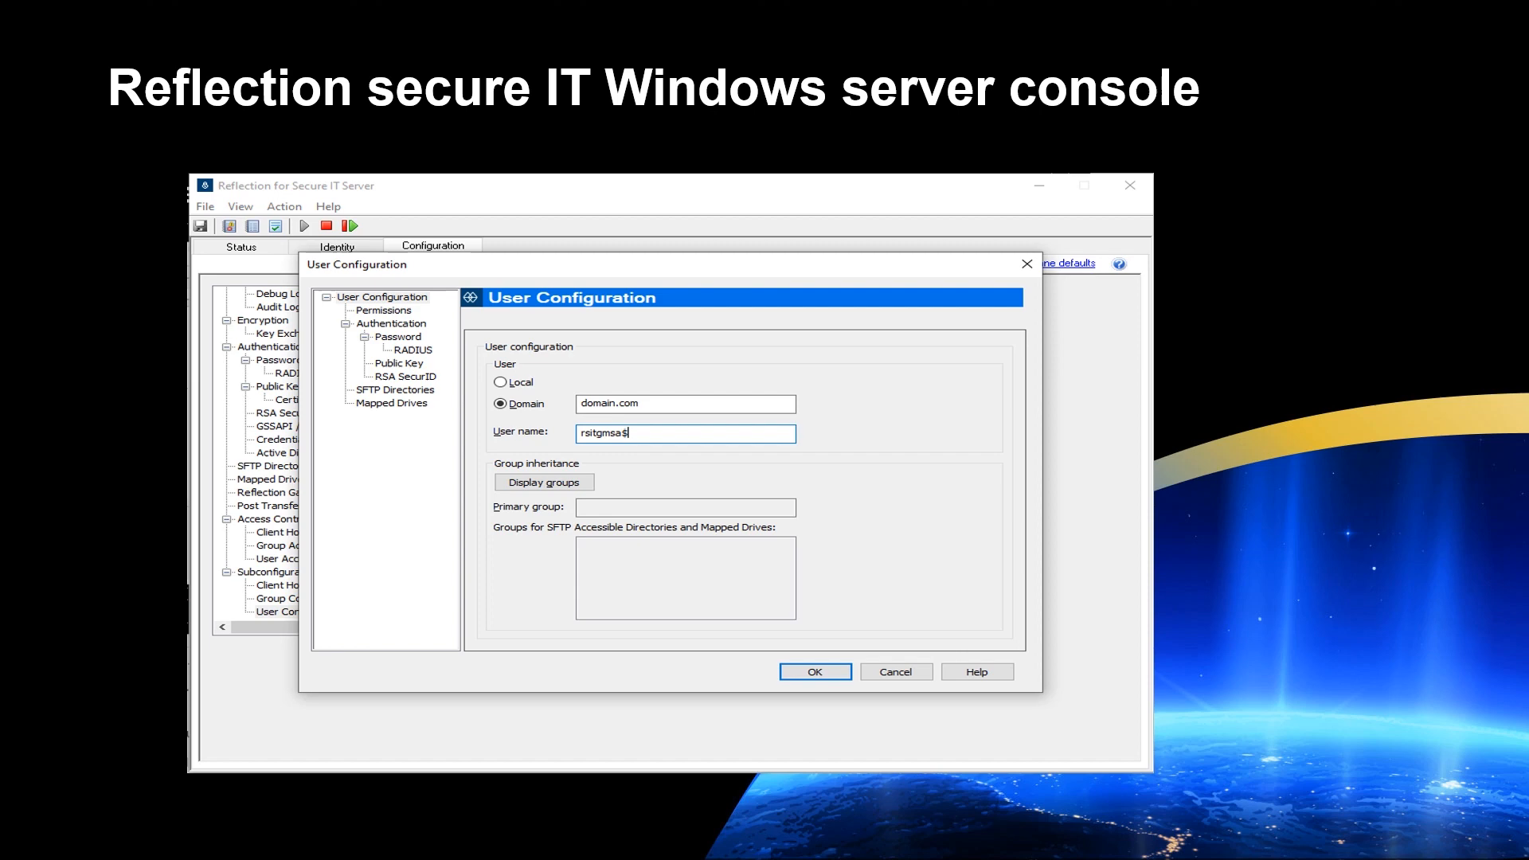
- Set the user's Public Key directory to C:\Users\testuser\.ssh2 and confirm with OK
left_click(397, 363)
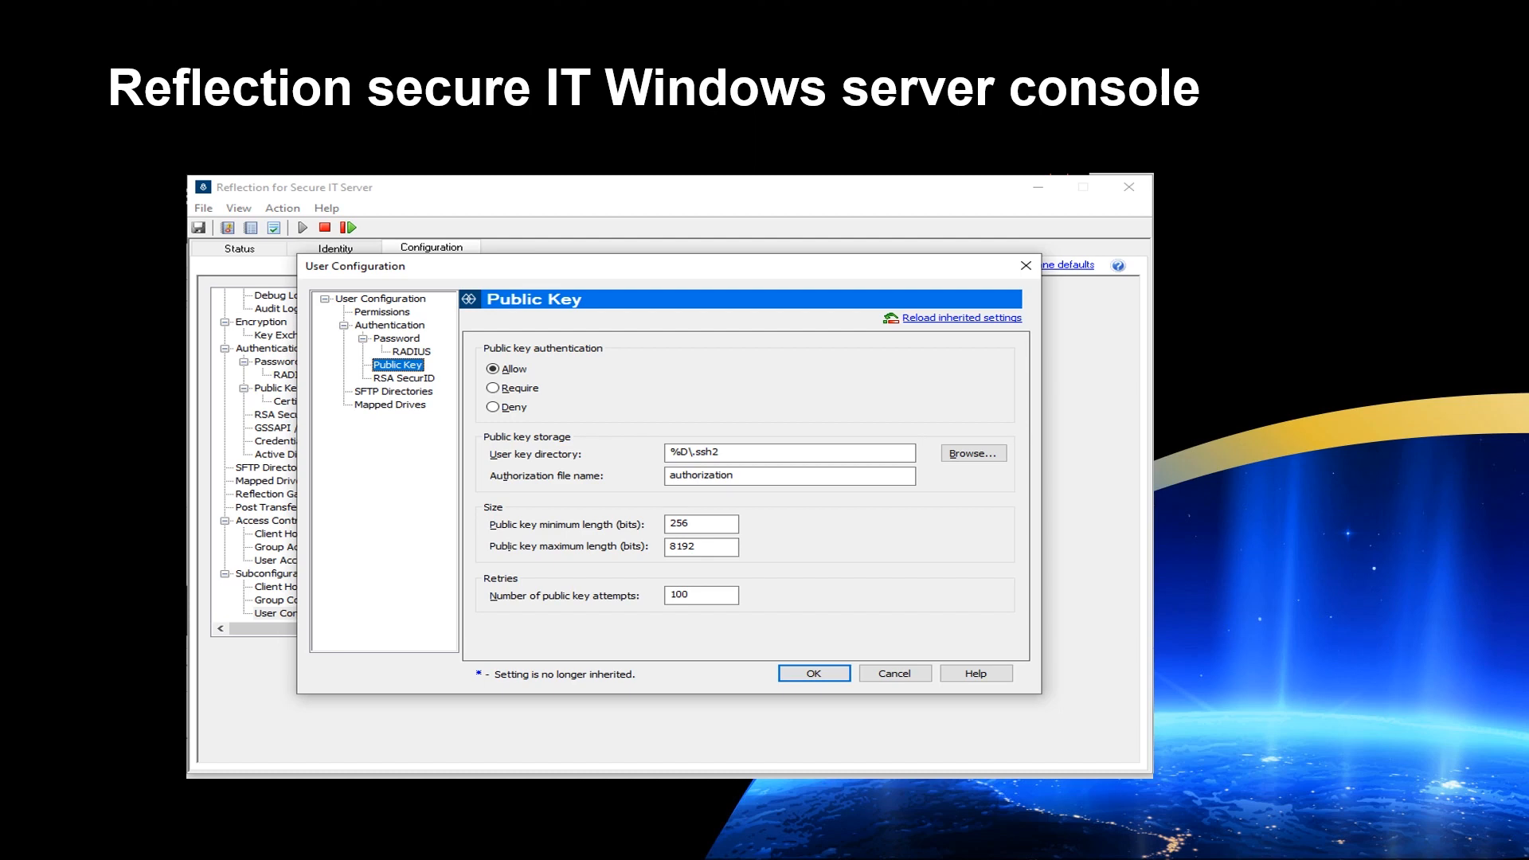
type("C:\\Users\\testuser\\.ssh2")
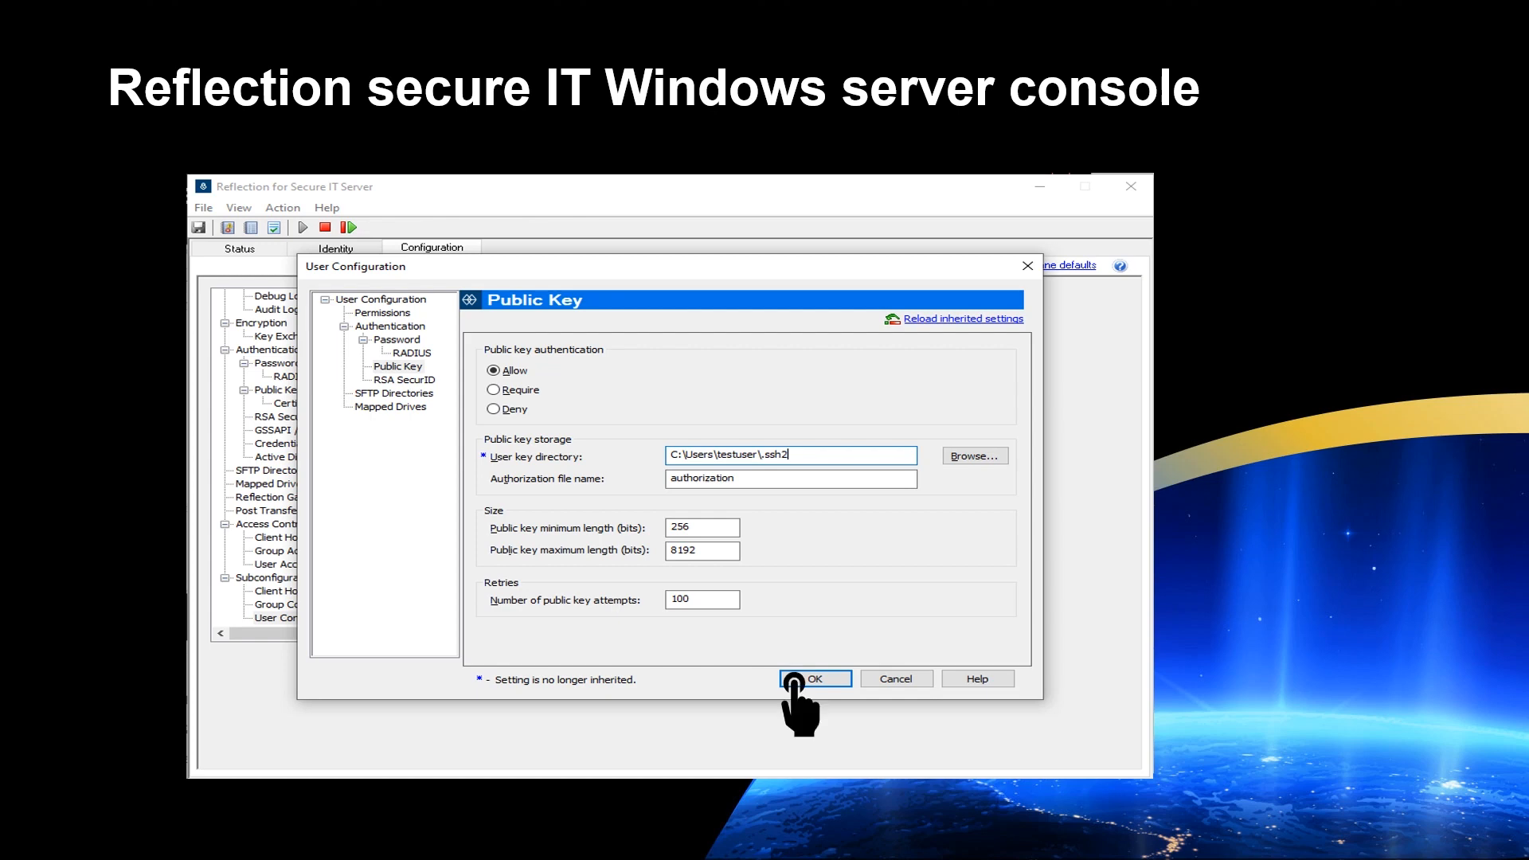
left_click(814, 678)
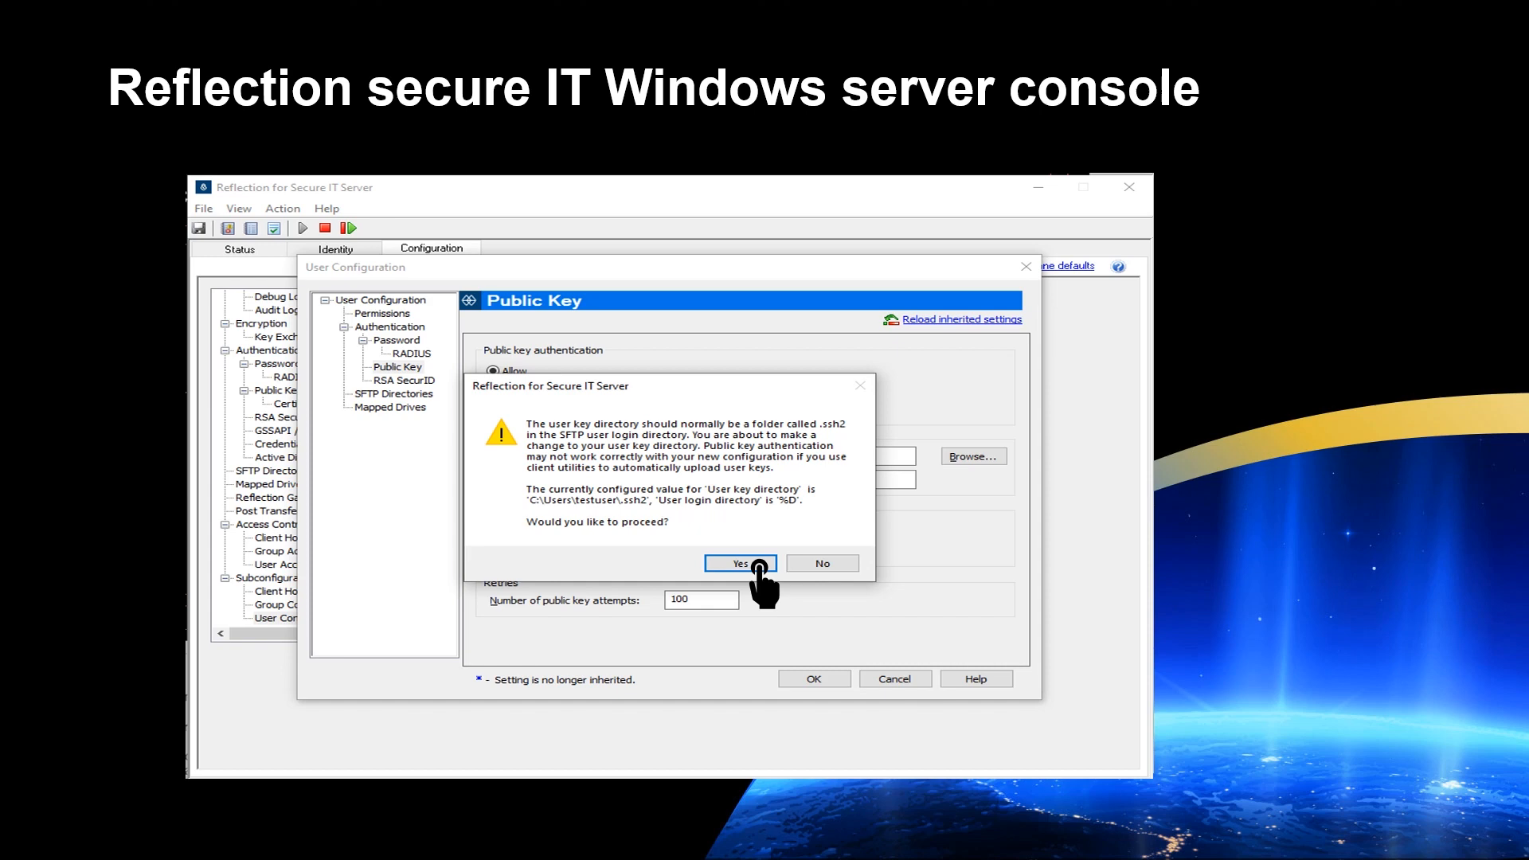
- Accept the key-directory warning with Yes and add a new entry under Authentication > Credential Cache
left_click(739, 562)
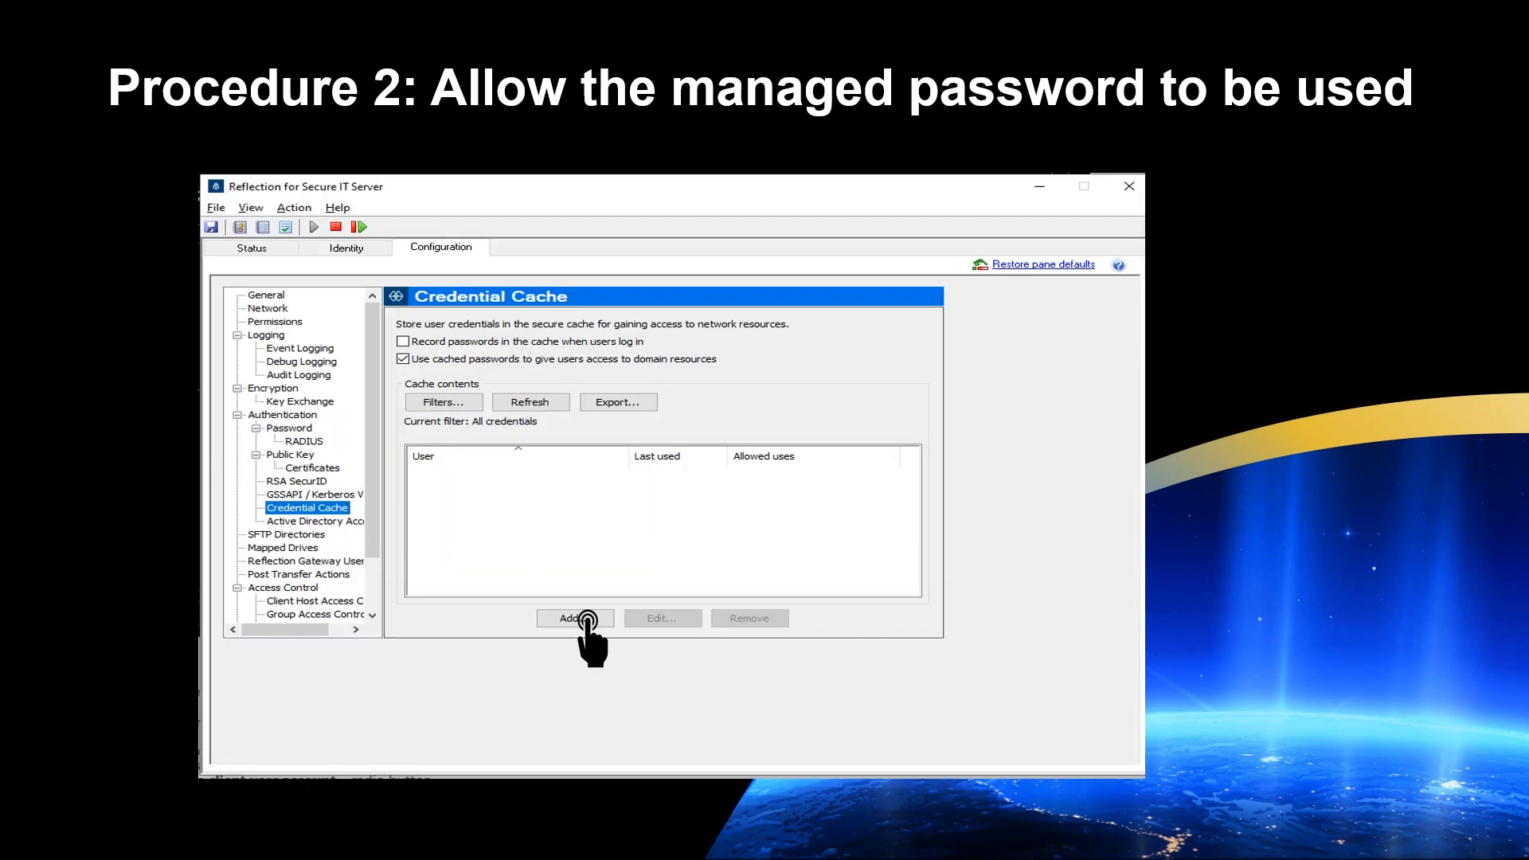
left_click(573, 618)
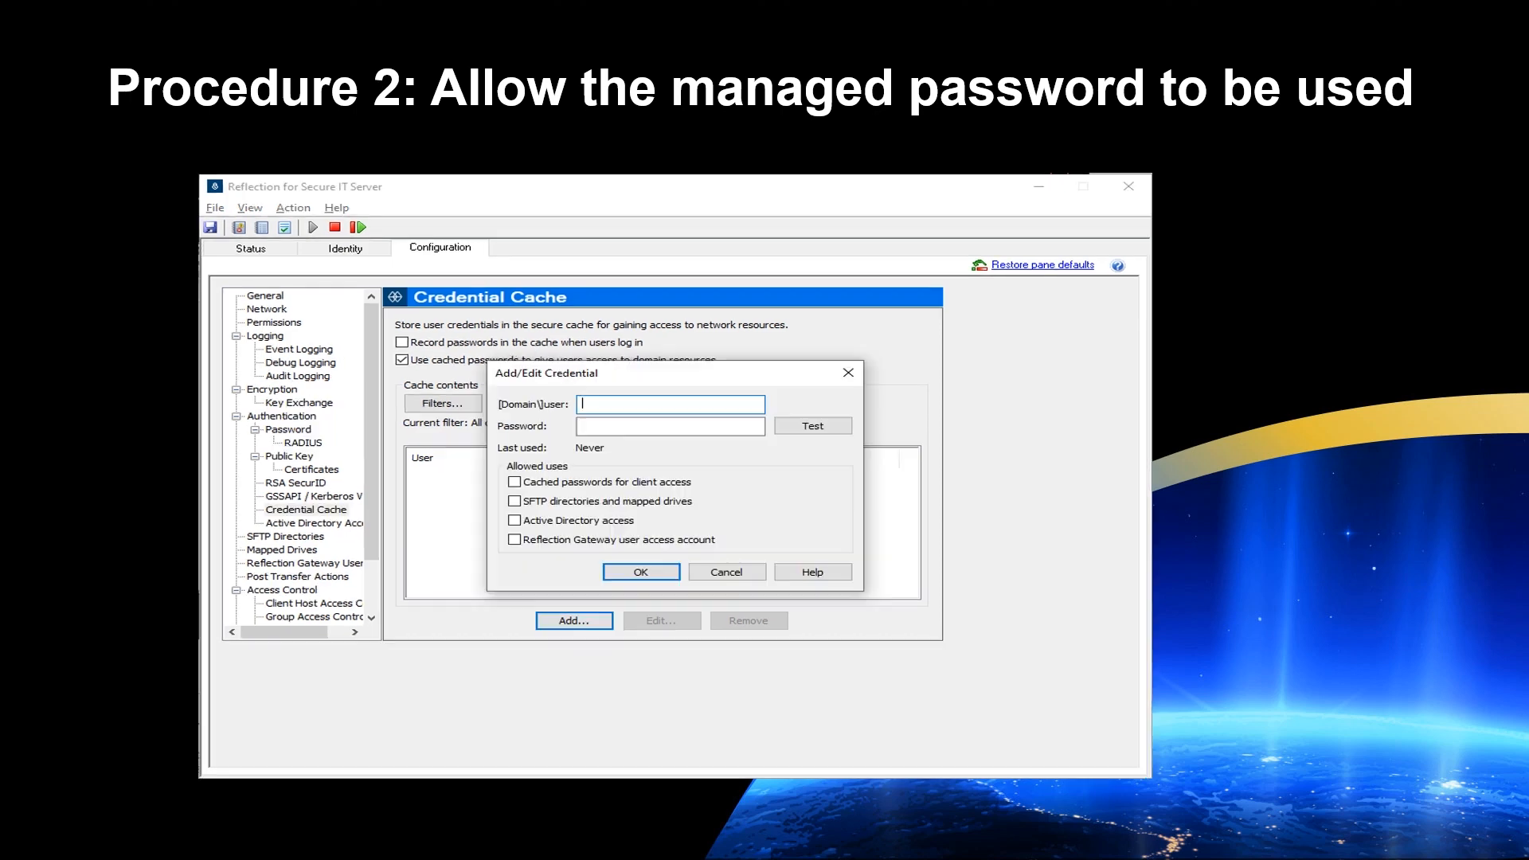